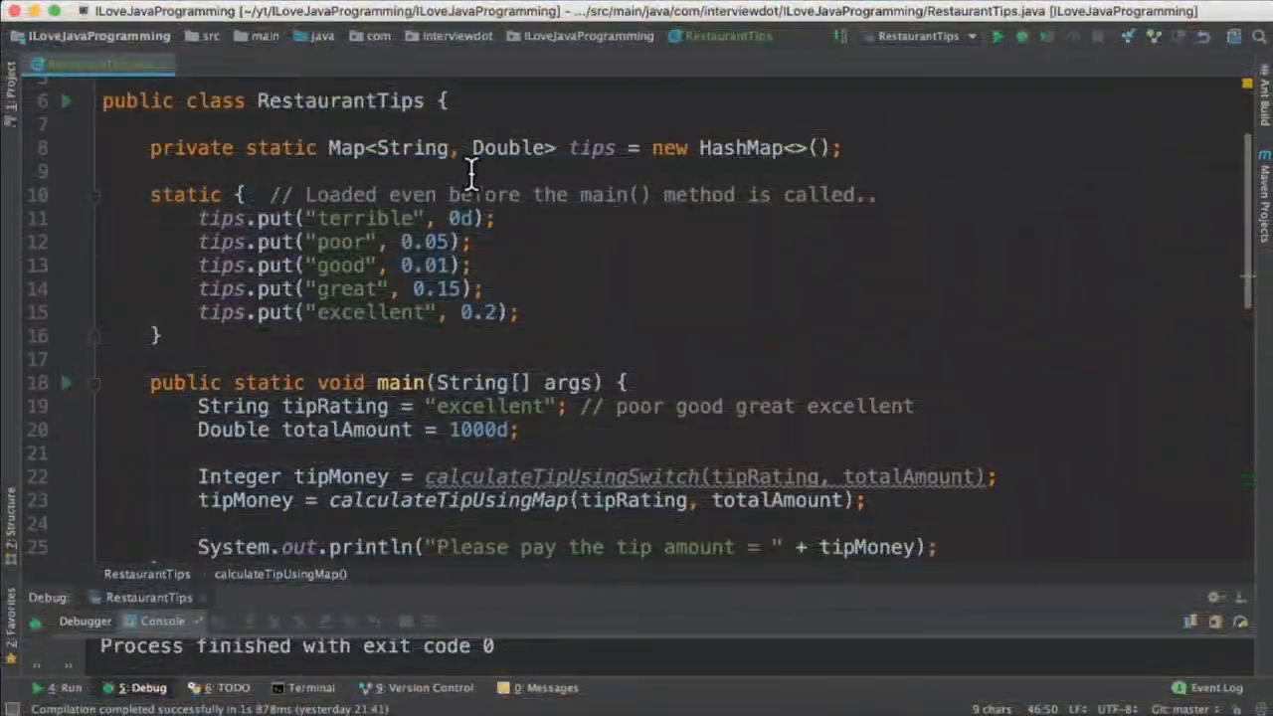
# - Review the RestaurantTips class and the totalAmount variable in main
pyautogui.doubleClick(338, 99)
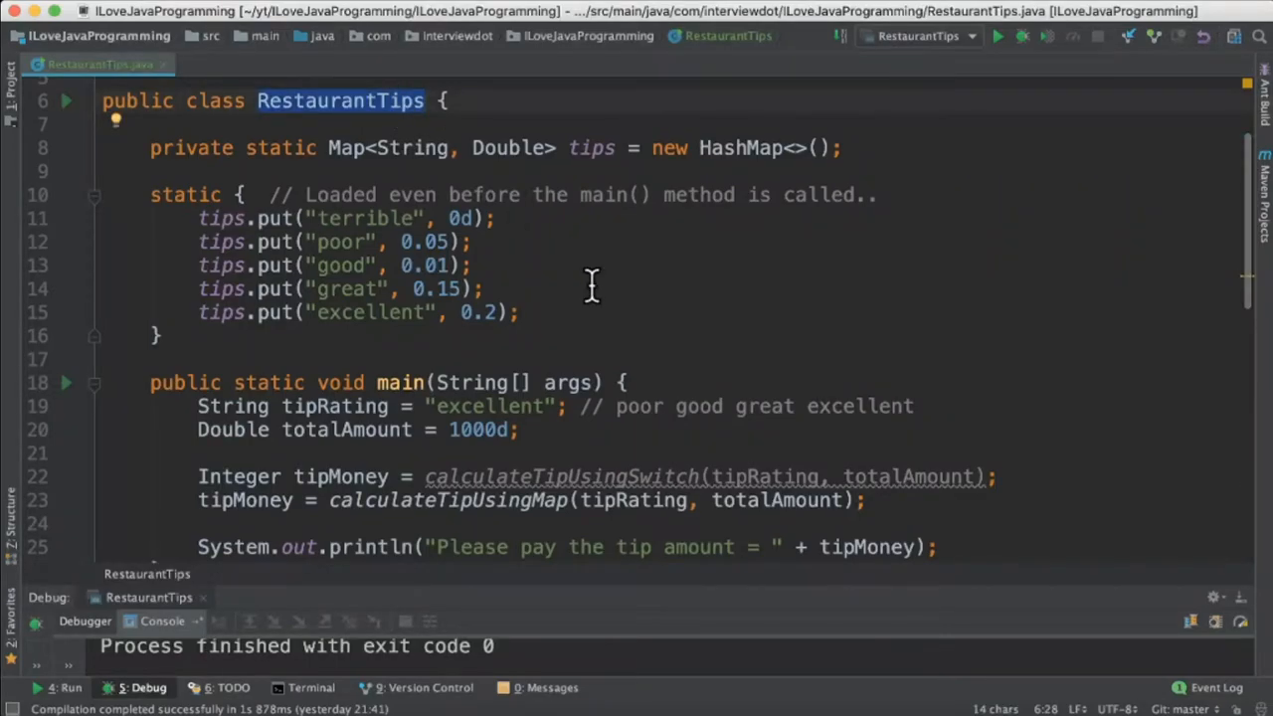
pyautogui.scroll(-3)
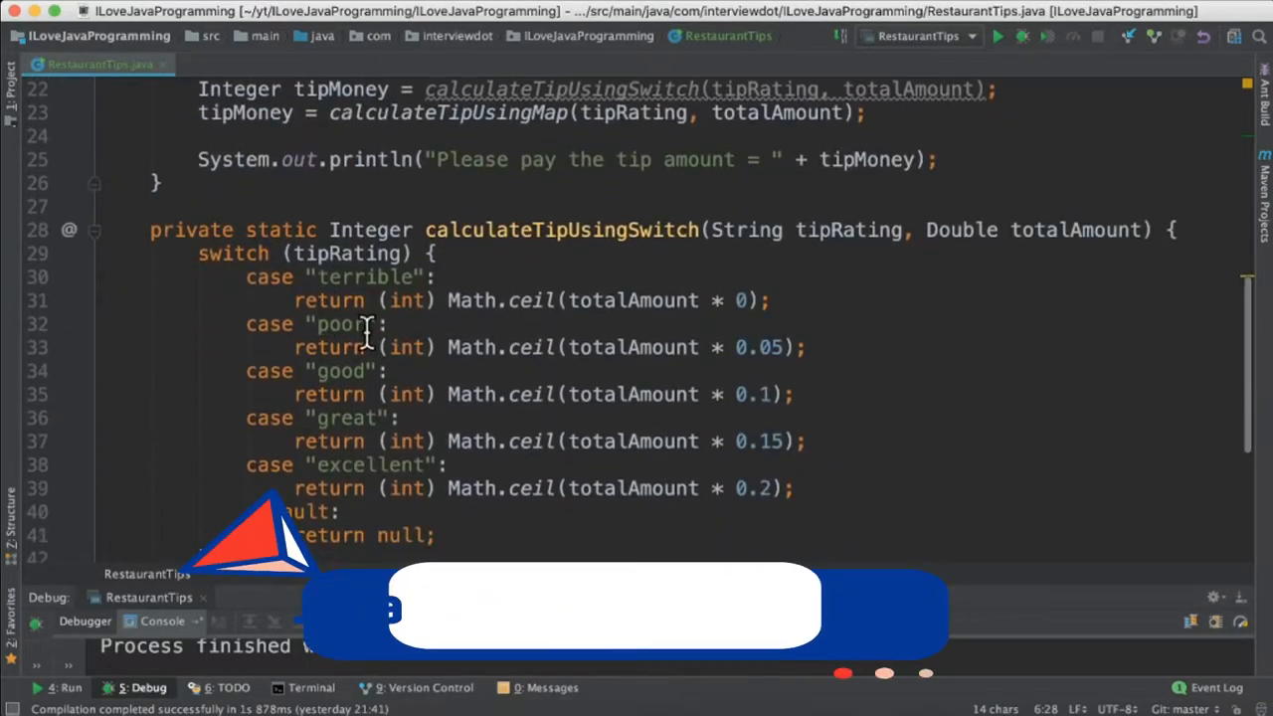
pyautogui.scroll(3)
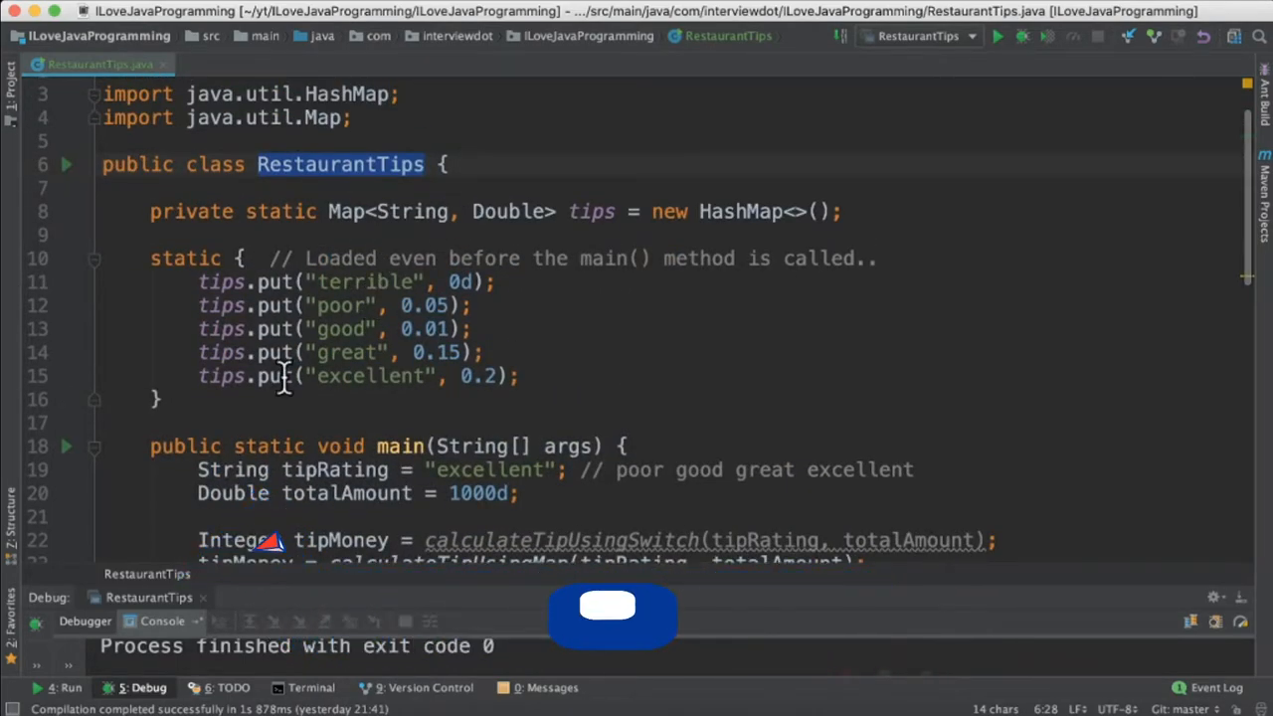
pyautogui.scroll(-3)
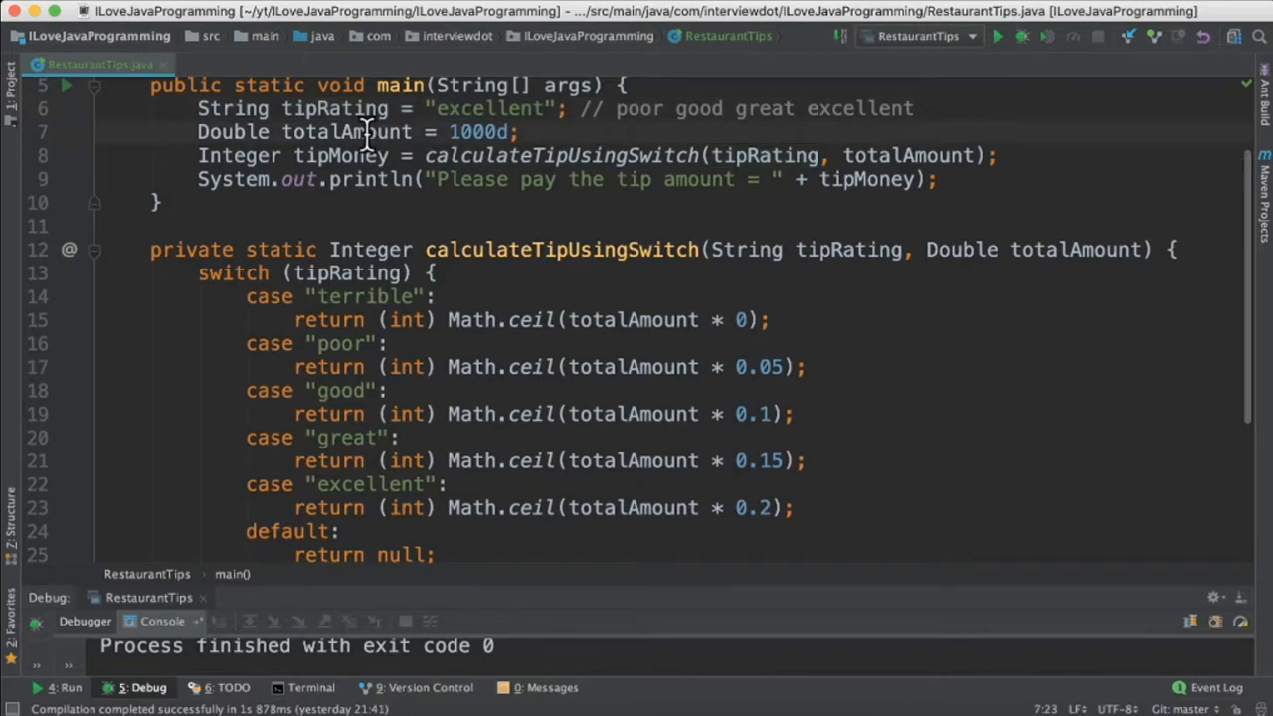
pyautogui.doubleClick(346, 131)
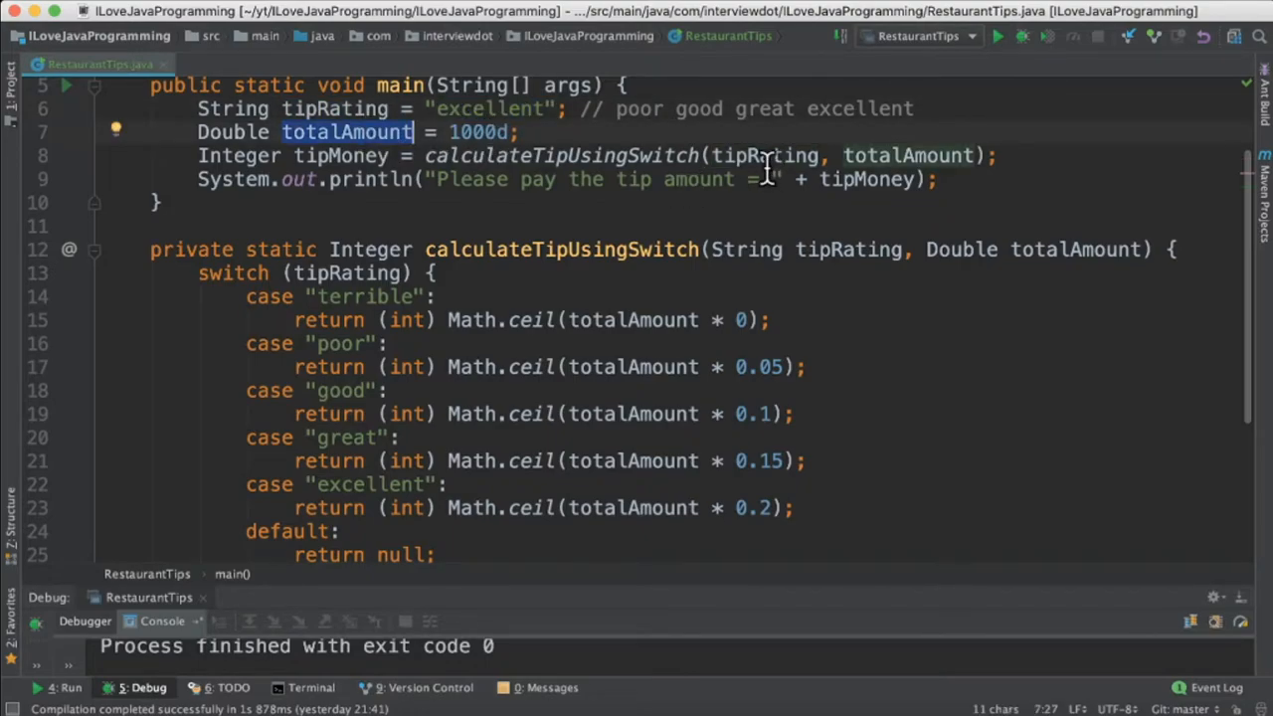
# - Inspect the switch method's tipRating parameter and its excellent and good case labels
pyautogui.doubleClick(848, 251)
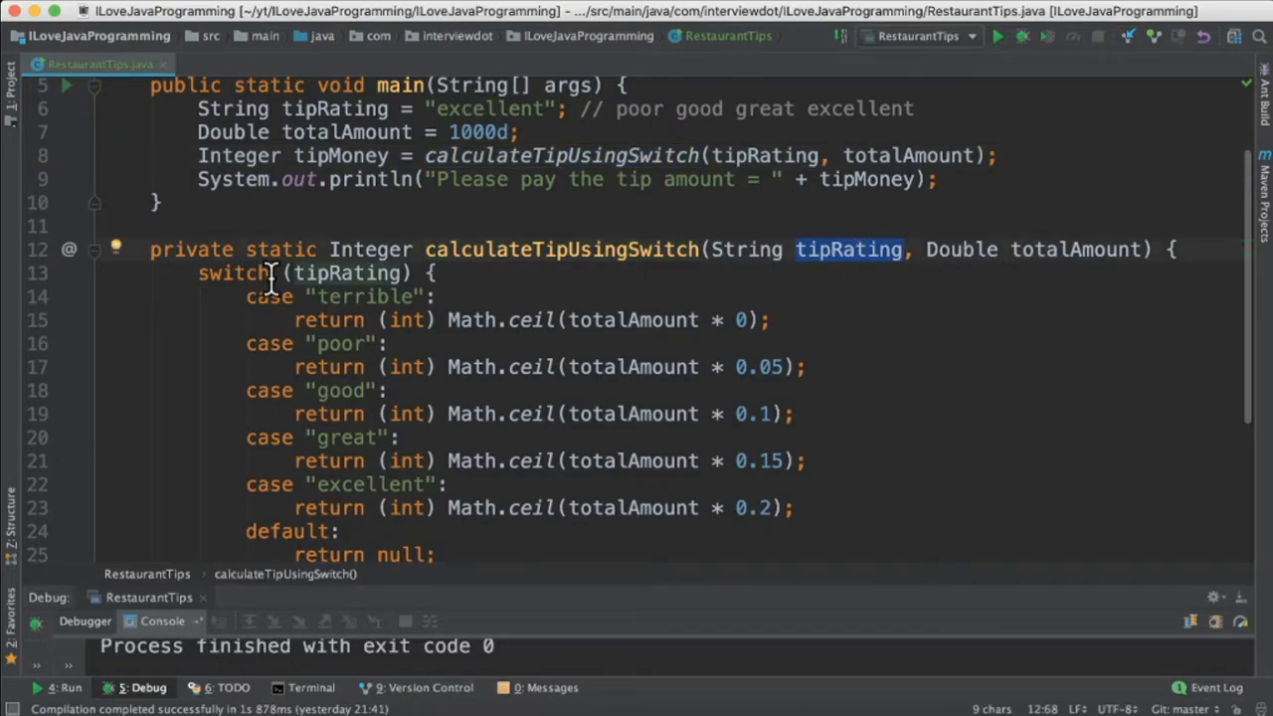
pyautogui.scroll(3)
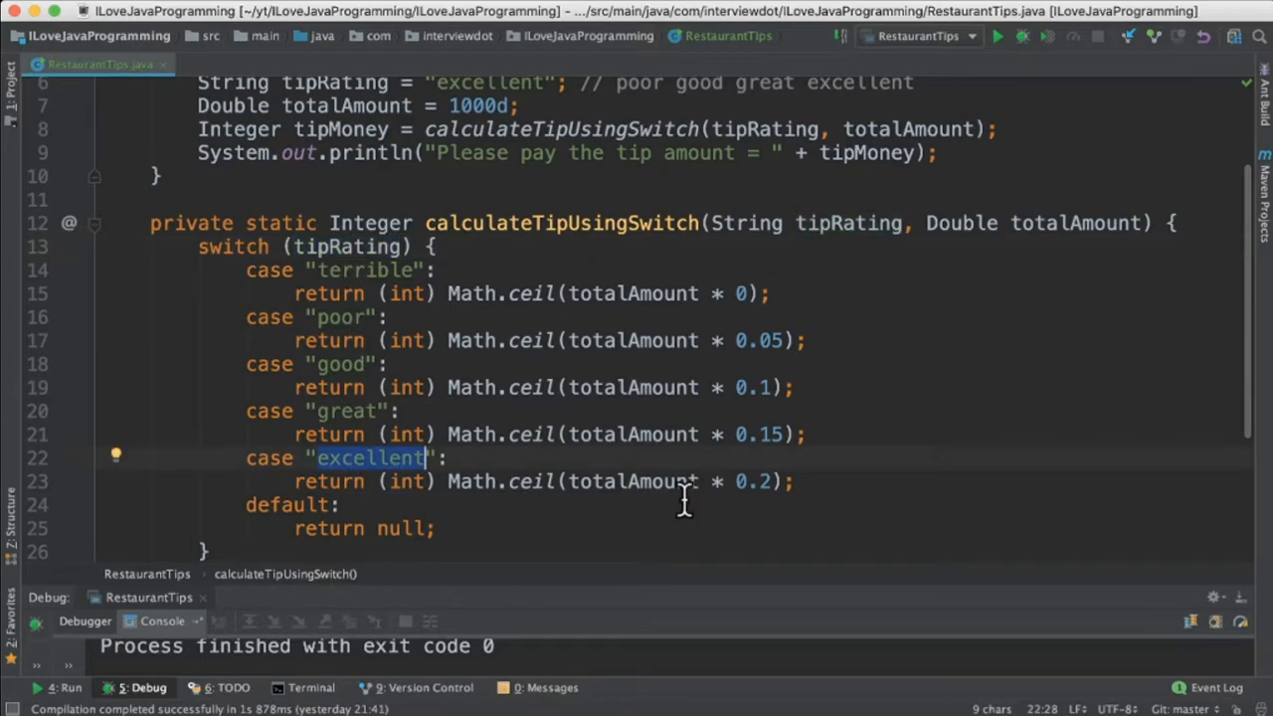
pyautogui.doubleClick(752, 481)
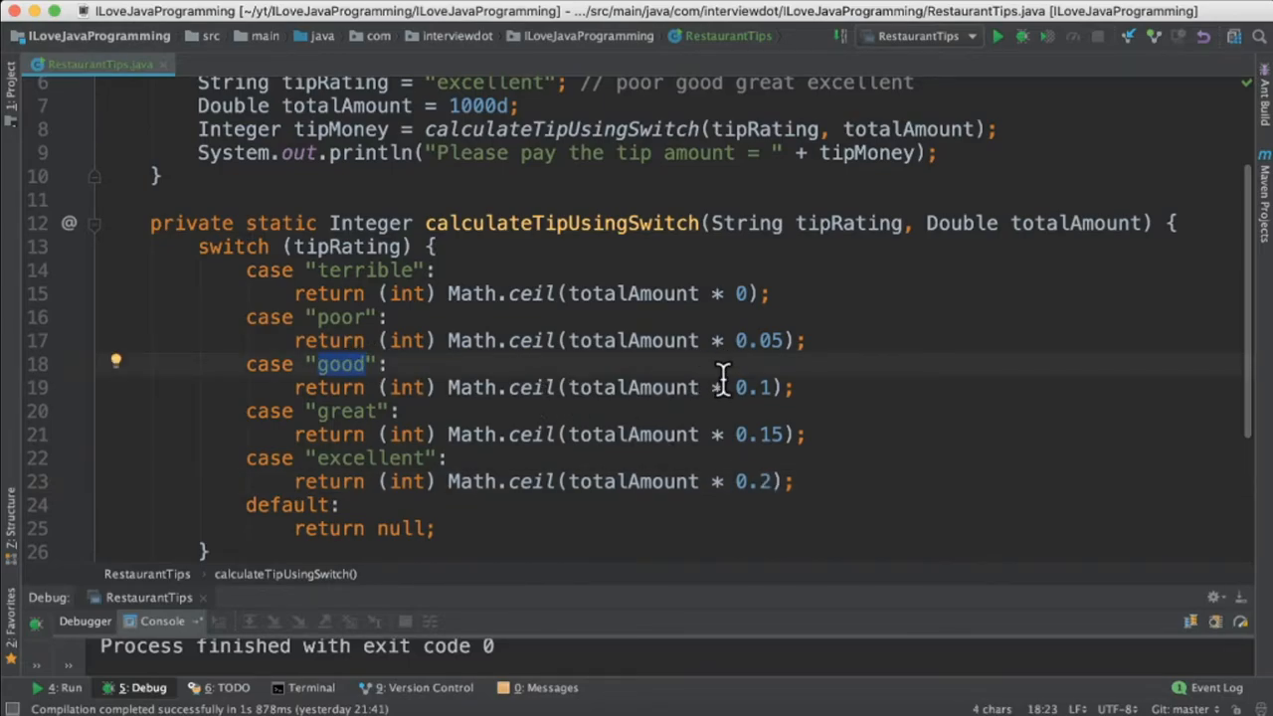
pyautogui.doubleClick(633, 482)
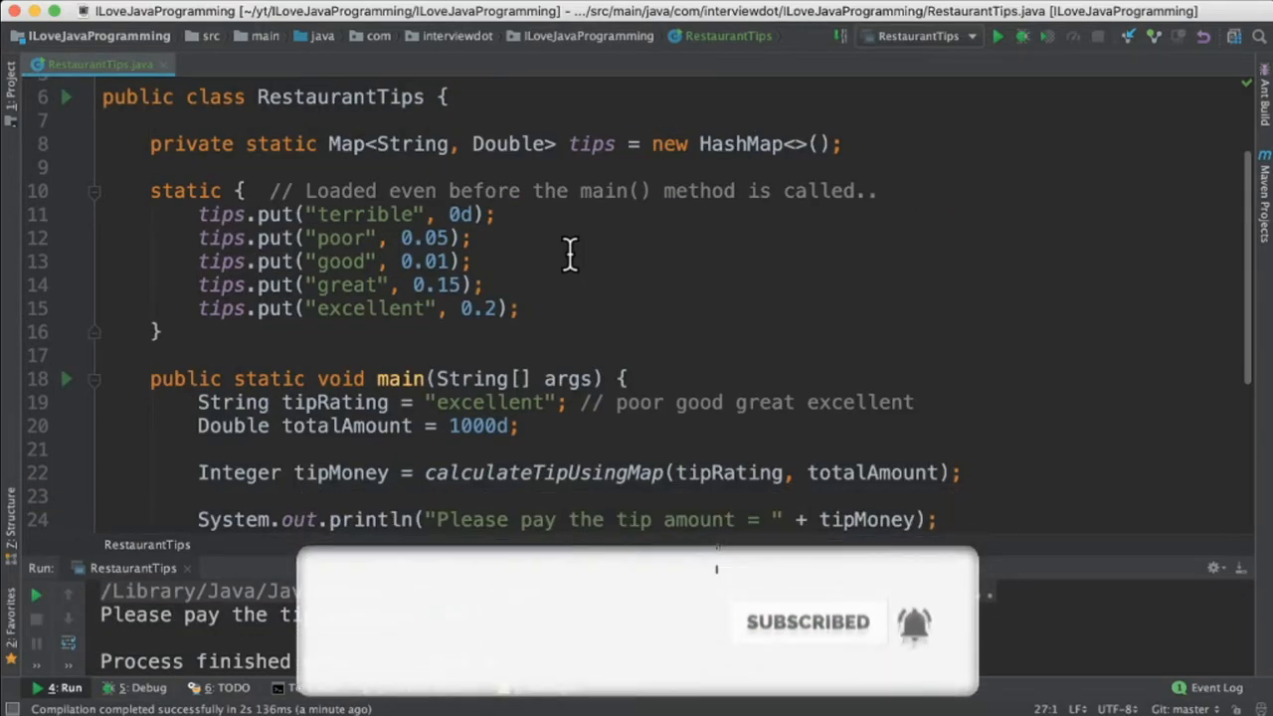
pyautogui.doubleClick(591, 143)
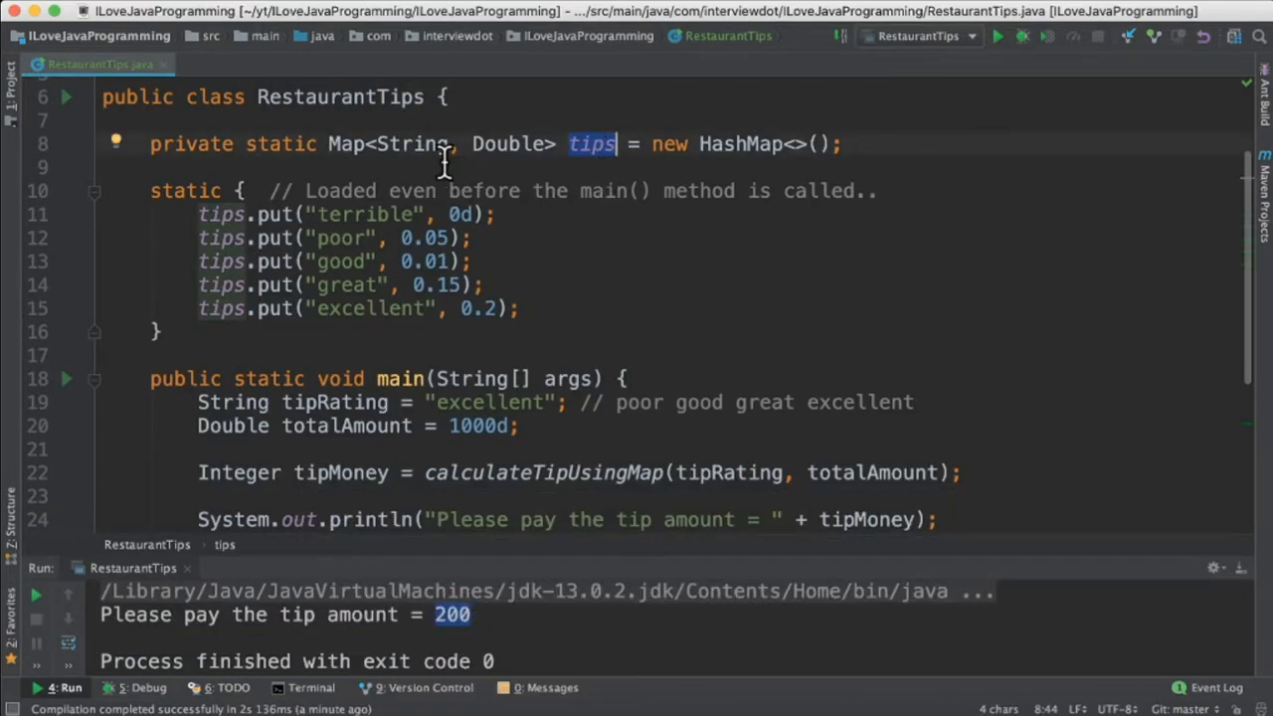
pyautogui.doubleClick(510, 143)
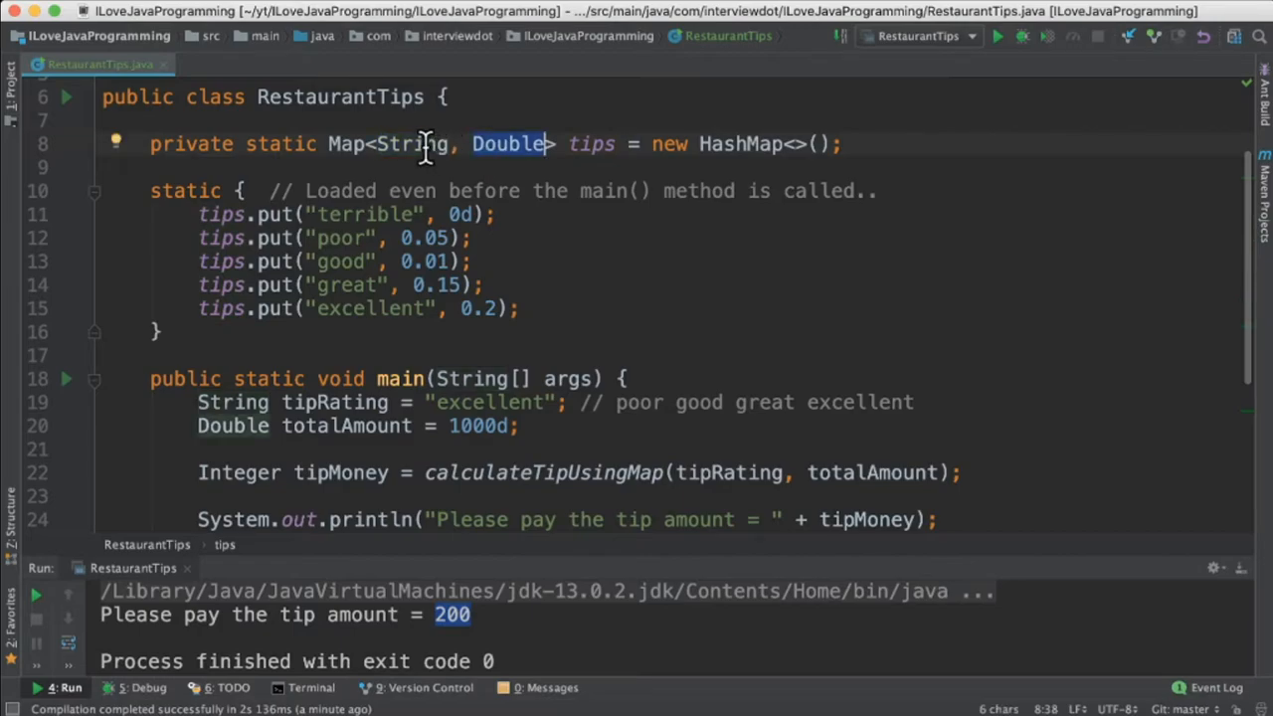
pyautogui.moveTo(502, 209)
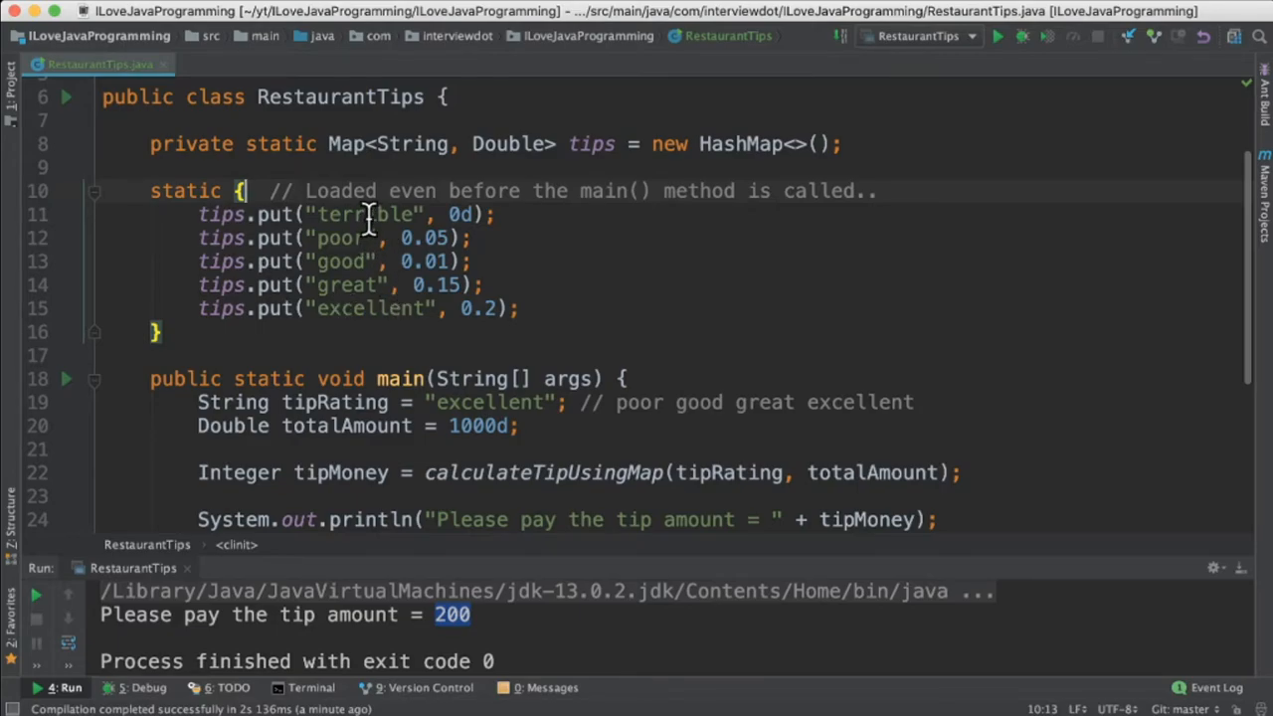
pyautogui.doubleClick(370, 215)
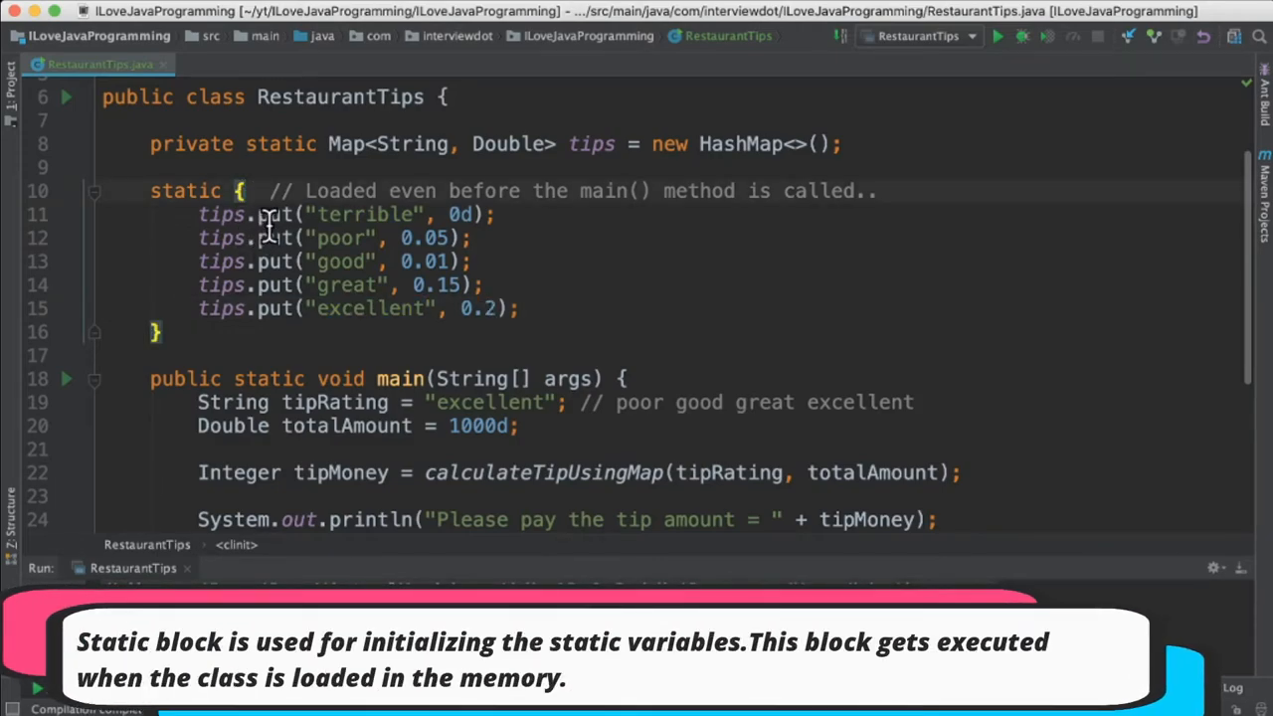
pyautogui.click(999, 36)
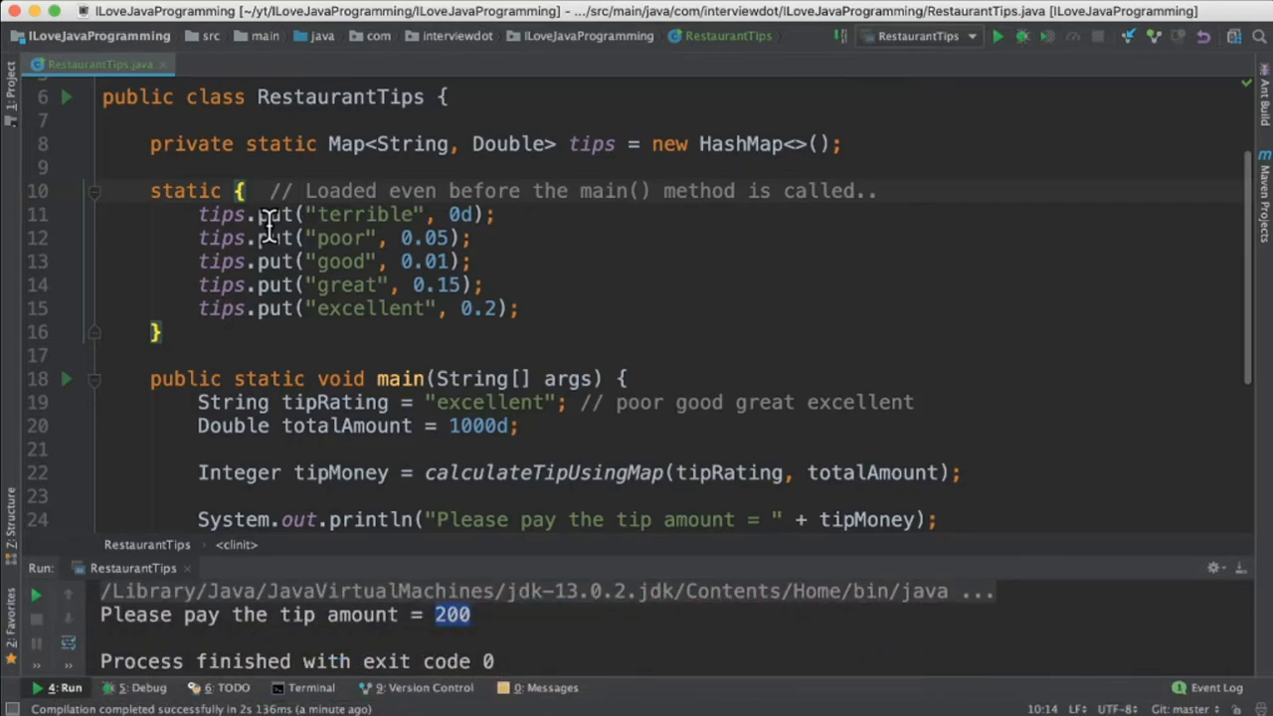
pyautogui.click(255, 191)
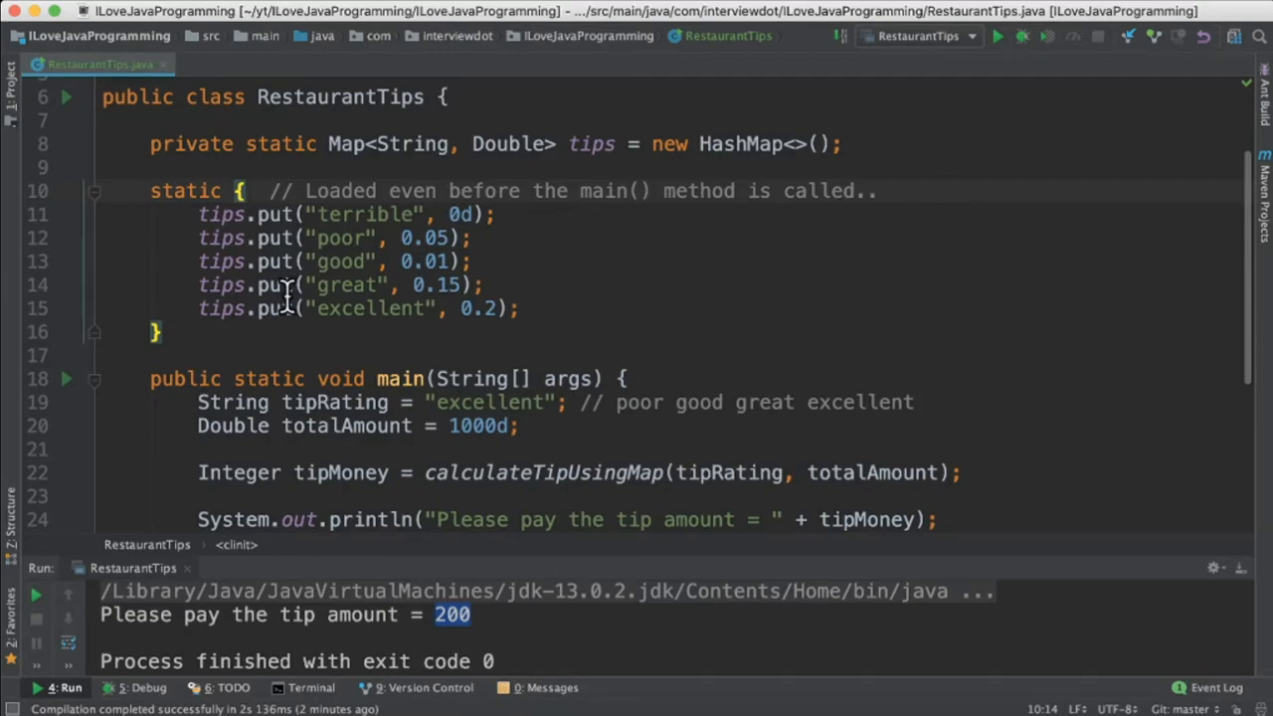
pyautogui.moveTo(410, 402)
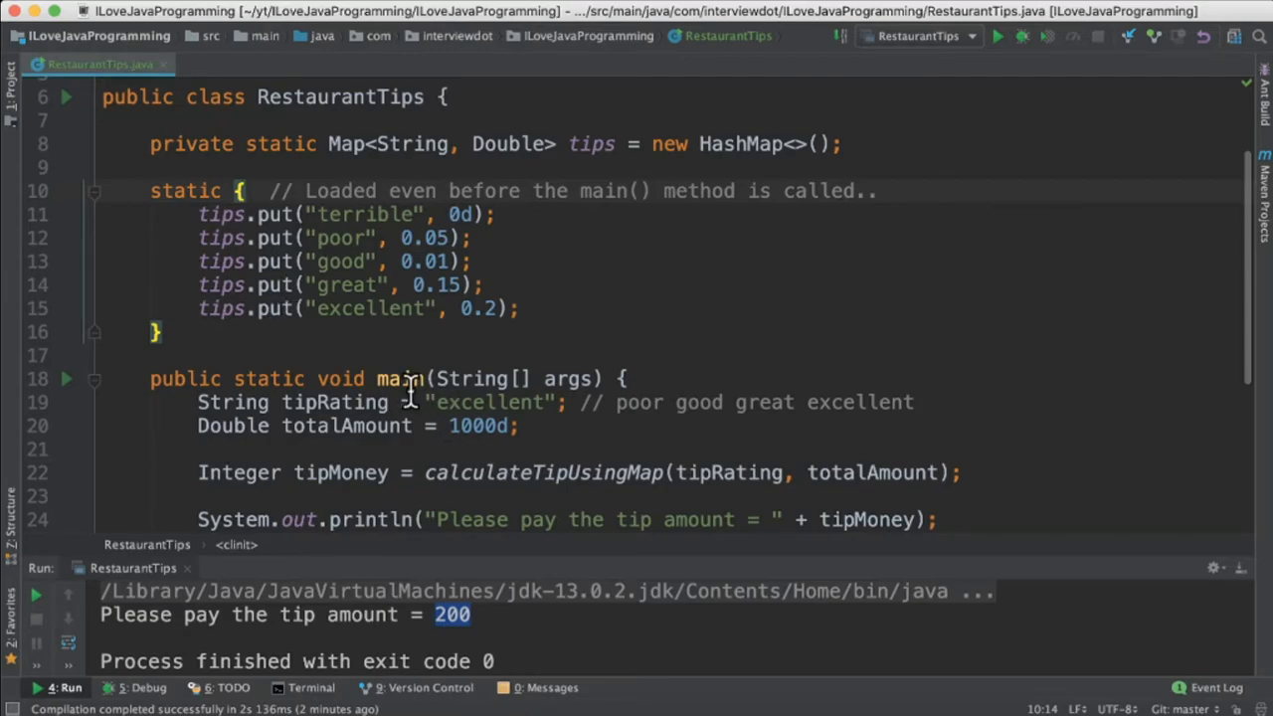
pyautogui.moveTo(260, 285)
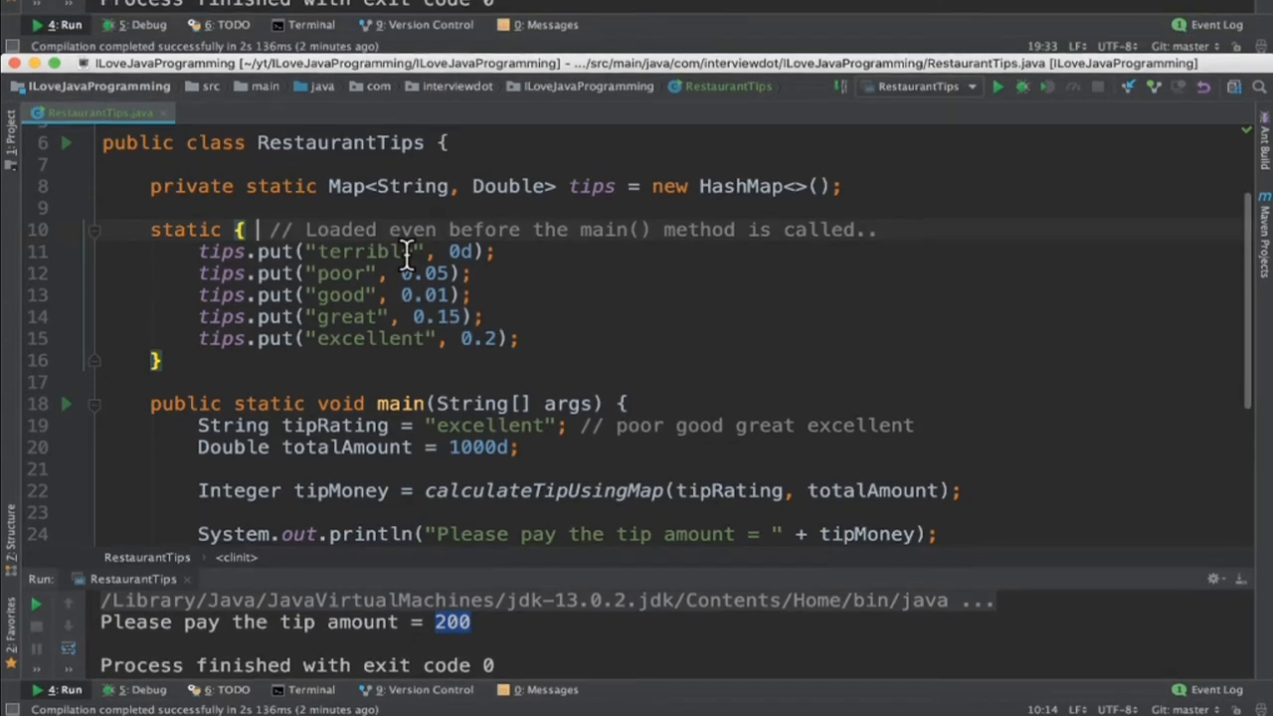
# - Set tipRating to "good" and begin editing the total amount value
pyautogui.write('good')
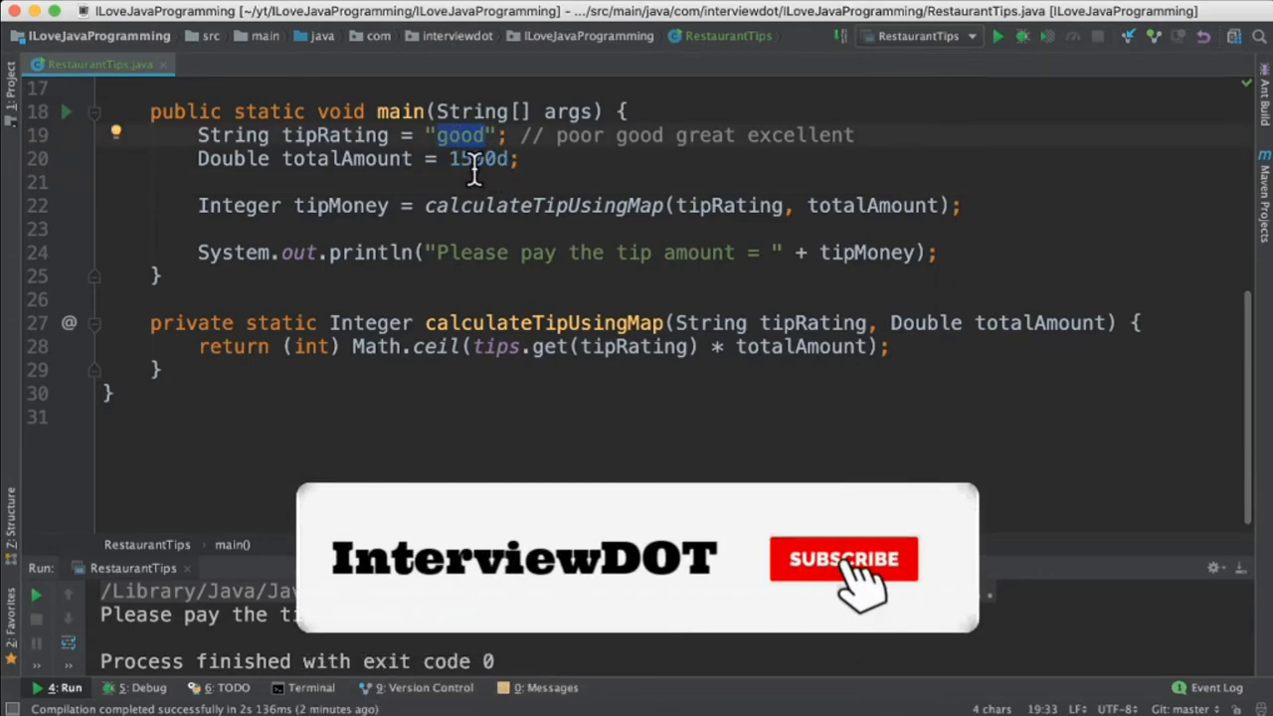
pyautogui.click(843, 559)
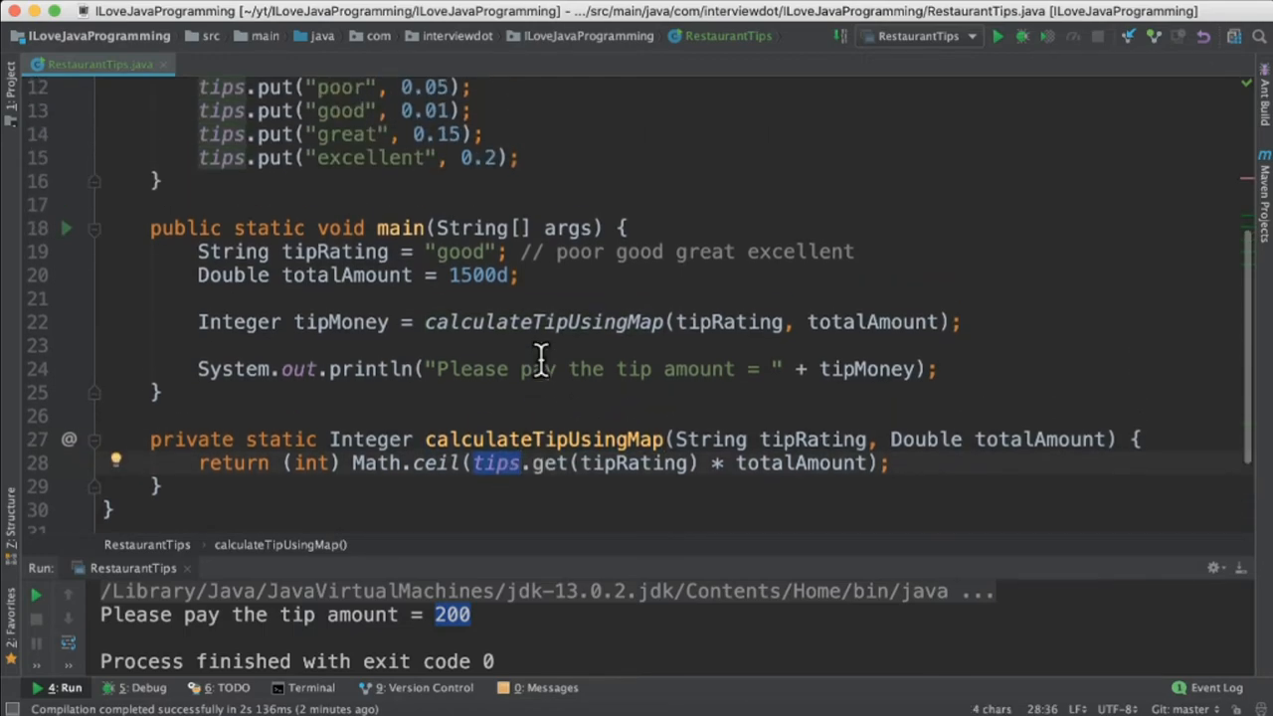
pyautogui.scroll(3)
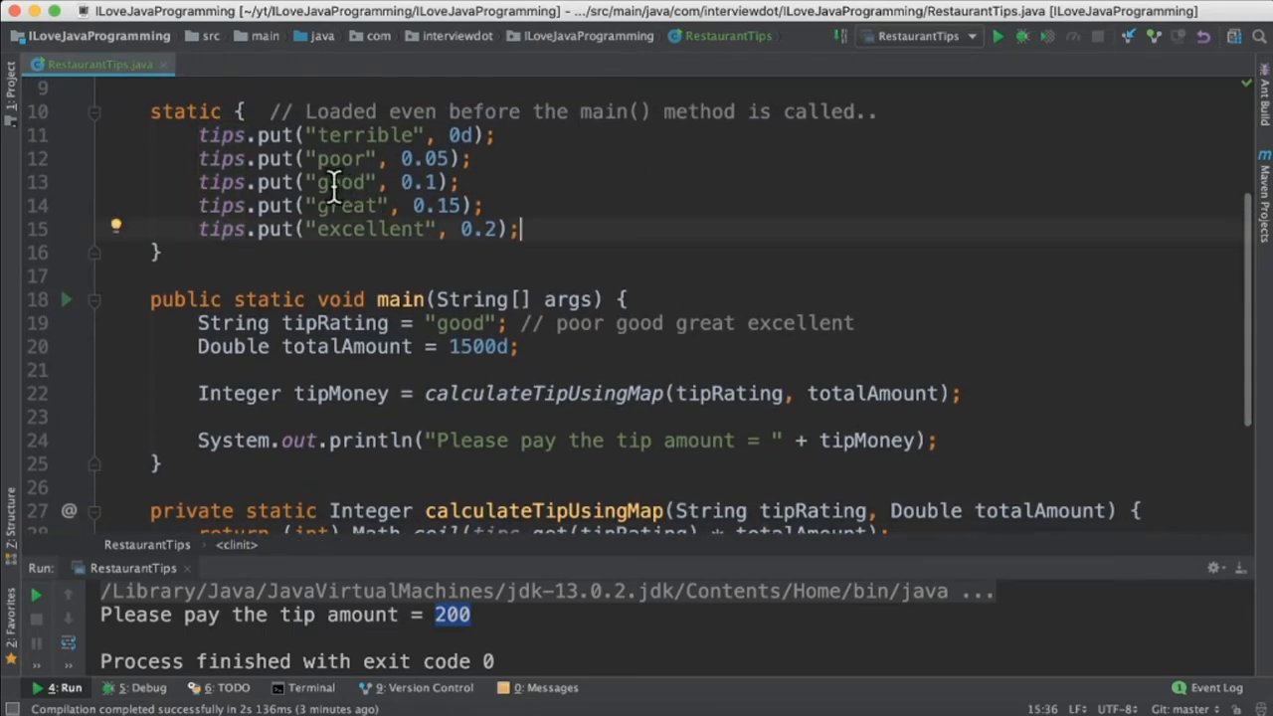
pyautogui.doubleClick(346, 183)
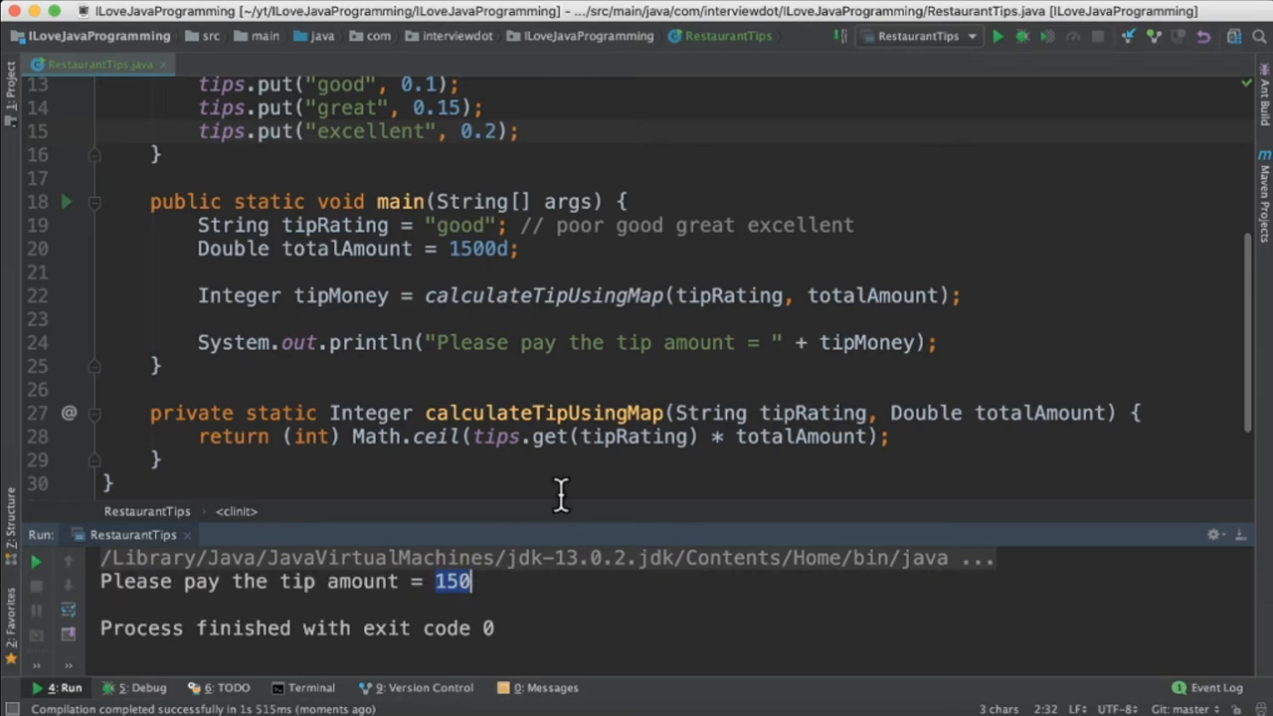
# - Review the totalAmount value 1500d in main
pyautogui.scroll(3)
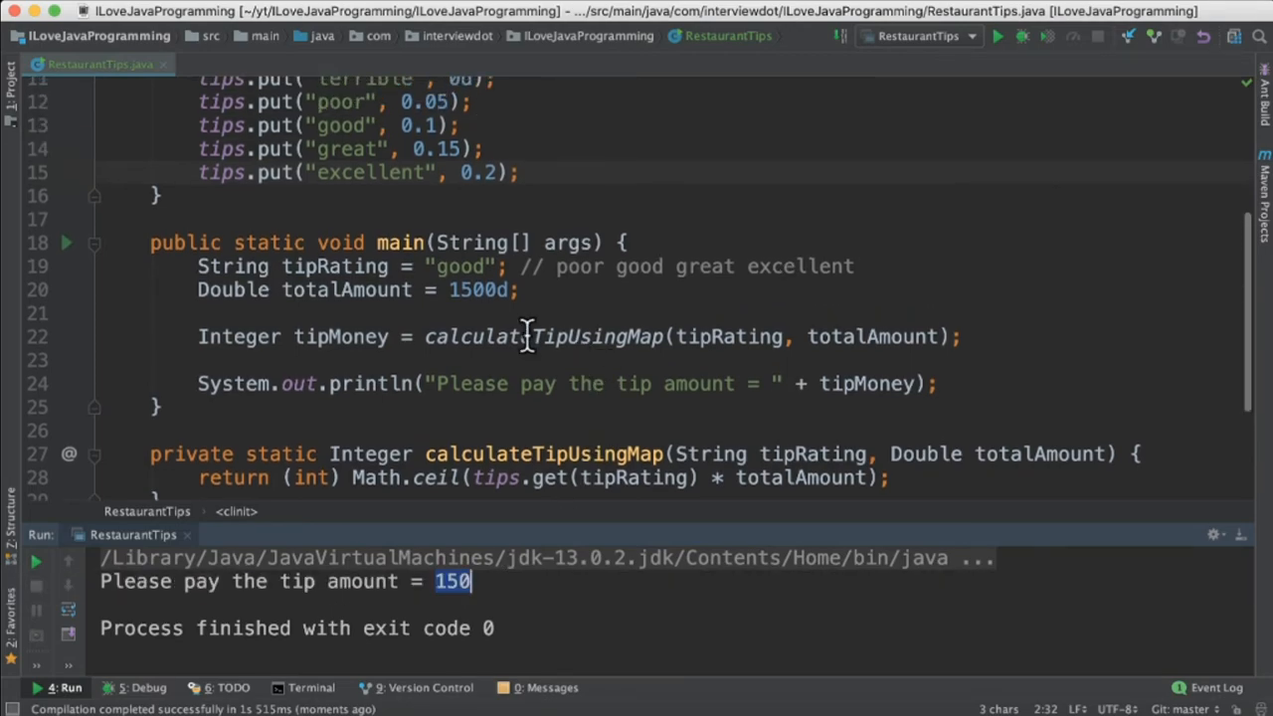
pyautogui.doubleClick(477, 290)
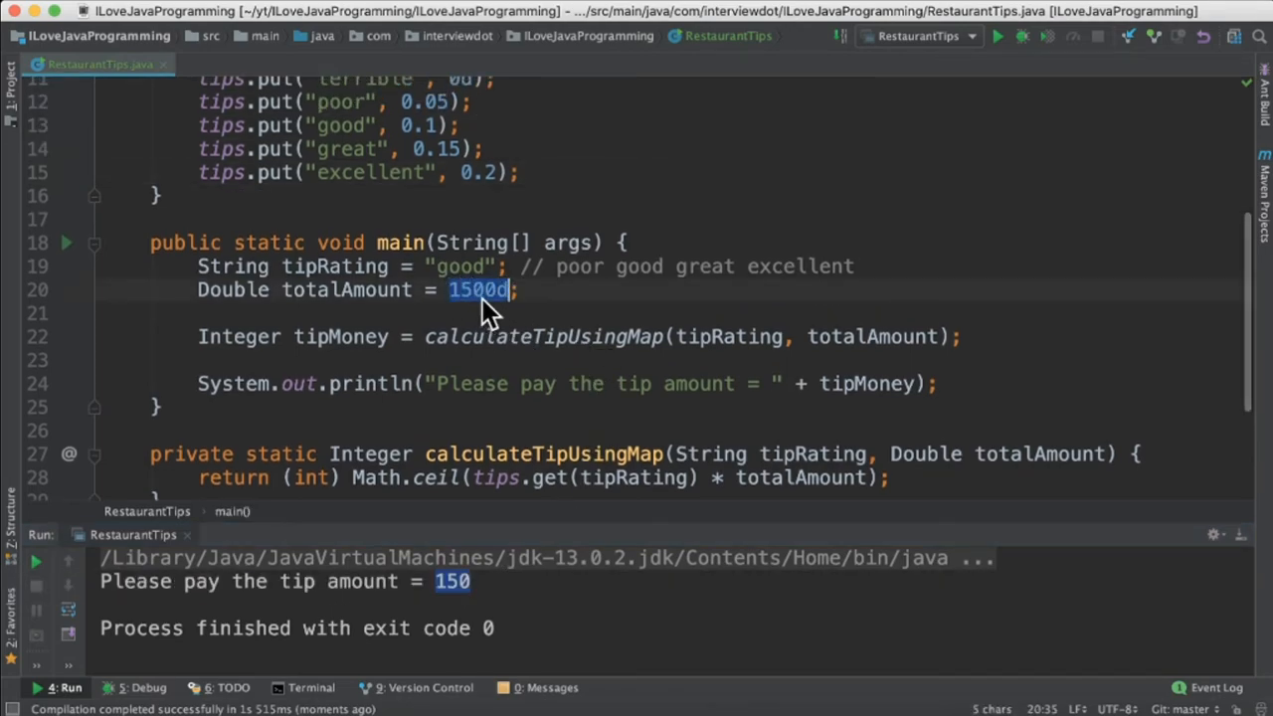
pyautogui.scroll(3)
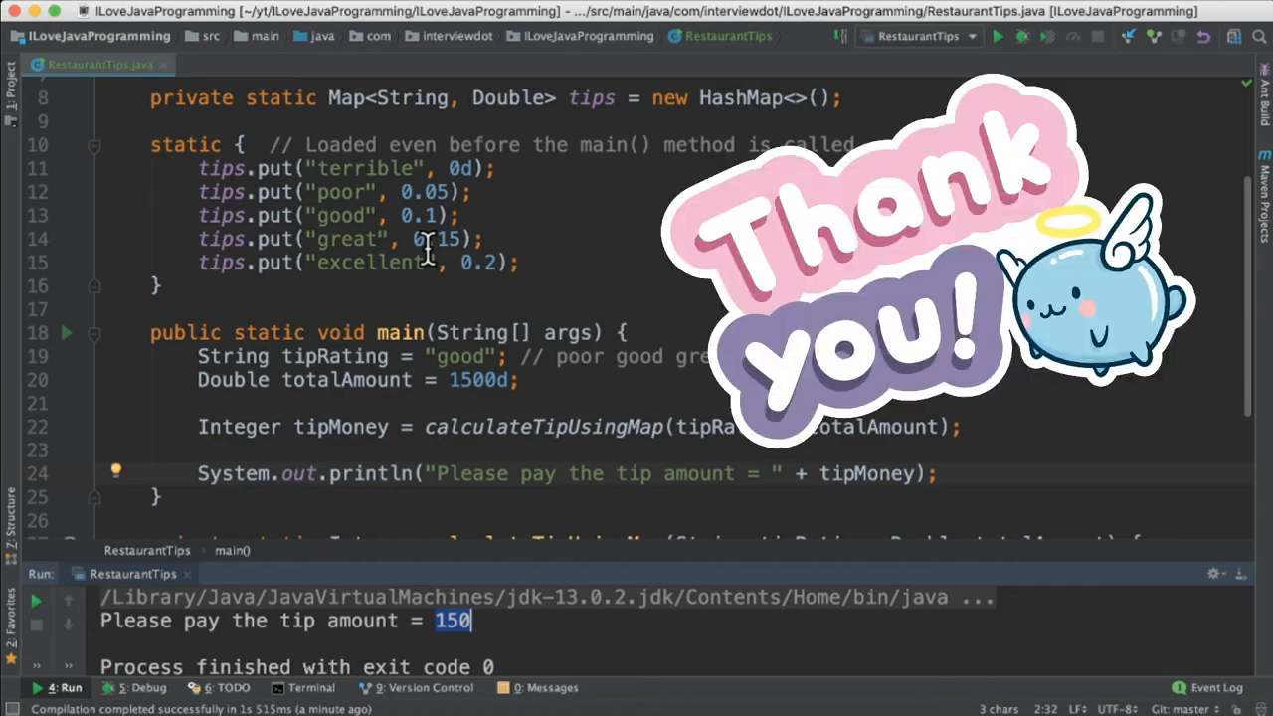
pyautogui.moveTo(661, 275)
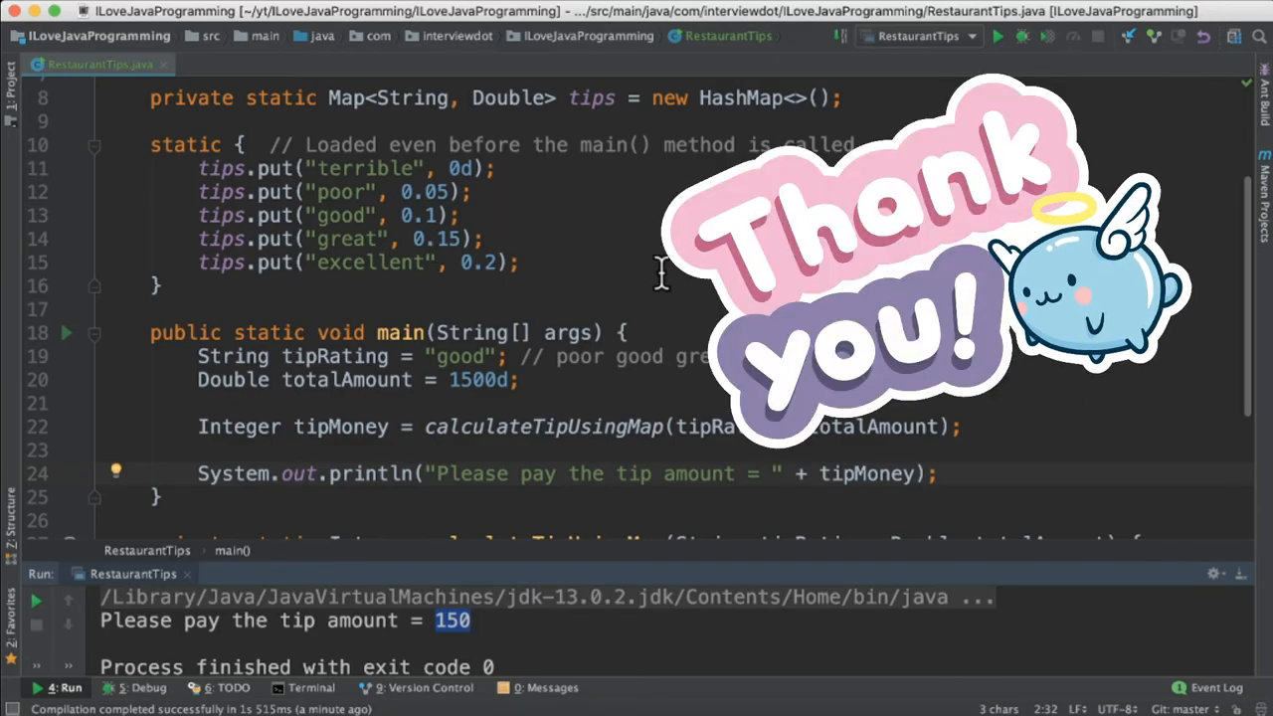